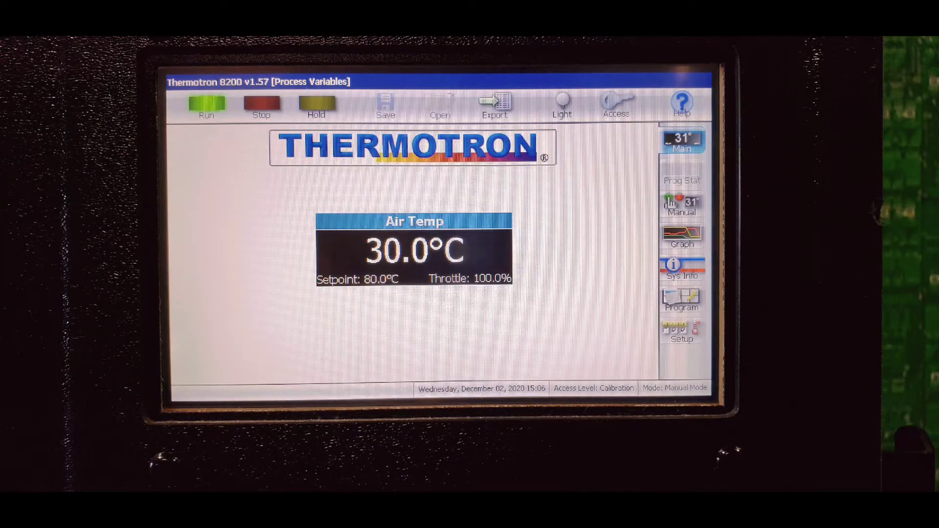
Step: Bring up the Program Creation screen with the one-interval j.mzp program loaded
left_click(682, 203)
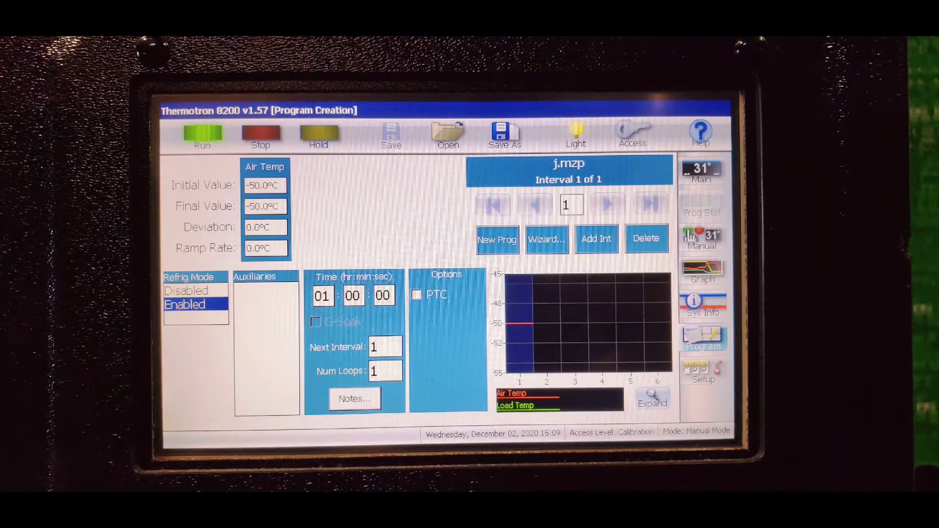
Step: Switch to Manual Mode, where air temperature runs toward the 191.0 °C setpoint
left_click(702, 371)
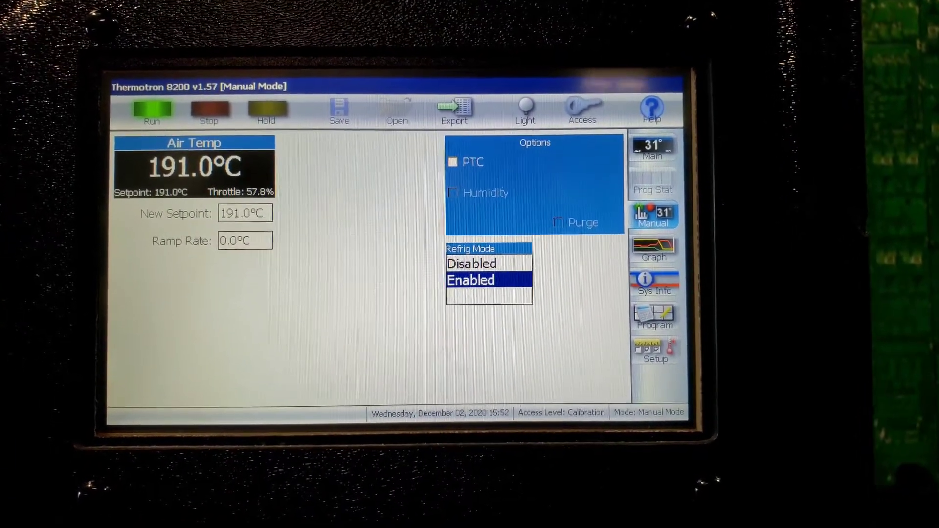
Step: Enter -87 °C as the new setpoint and acknowledge the CHANNEL 1 HIGH PROCESS ALARM
left_click(208, 110)
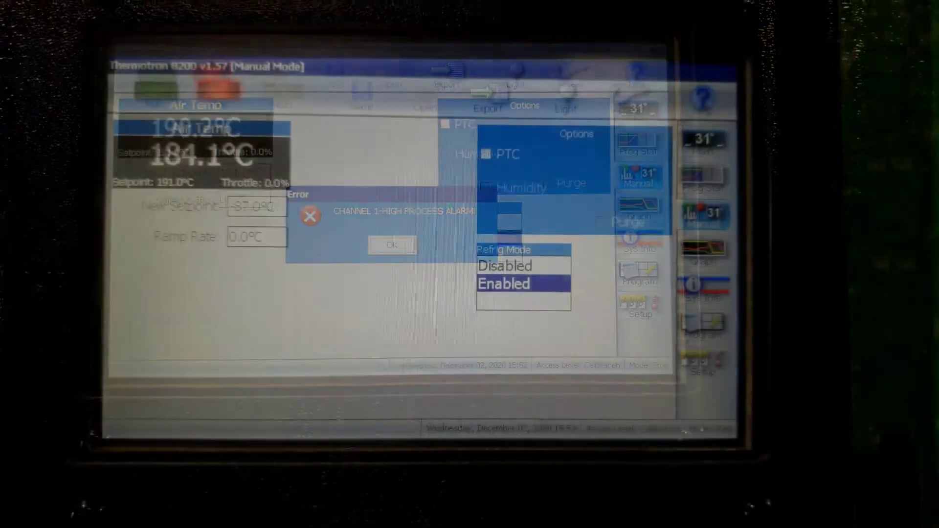
left_click(391, 245)
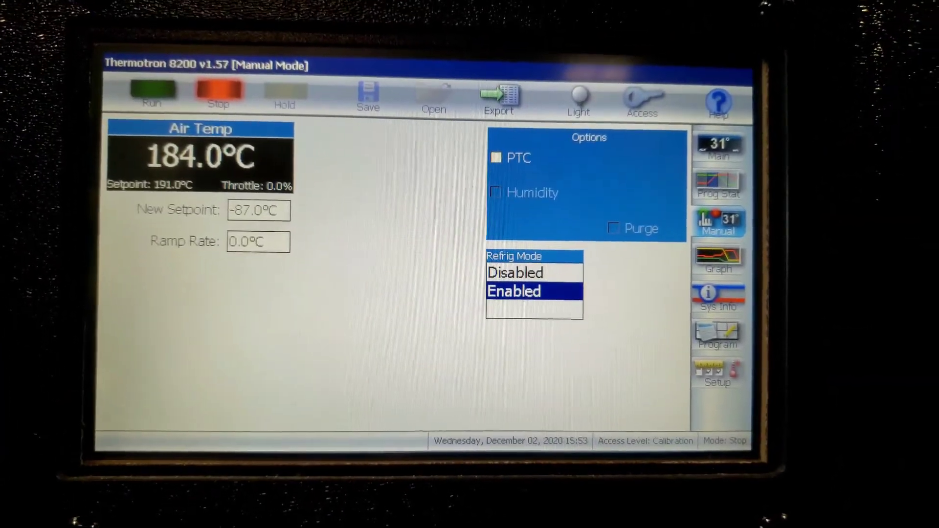